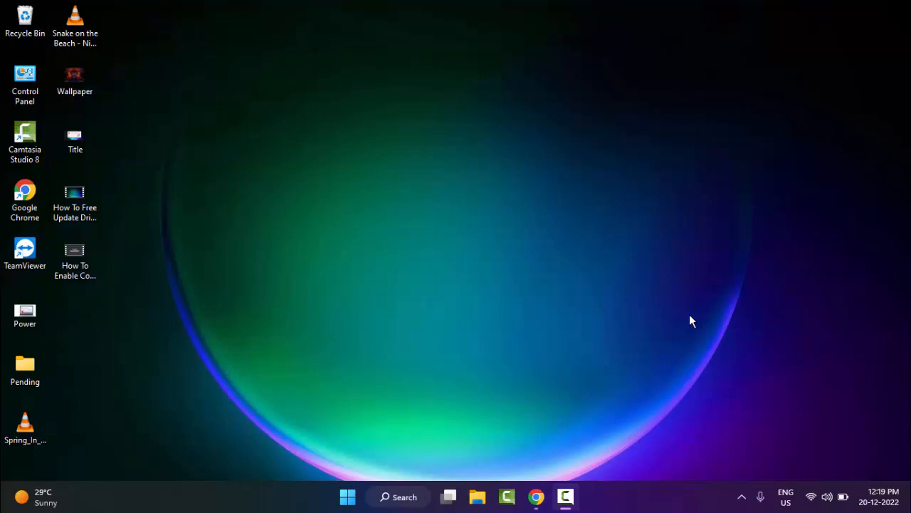
pyautogui.moveTo(538, 428)
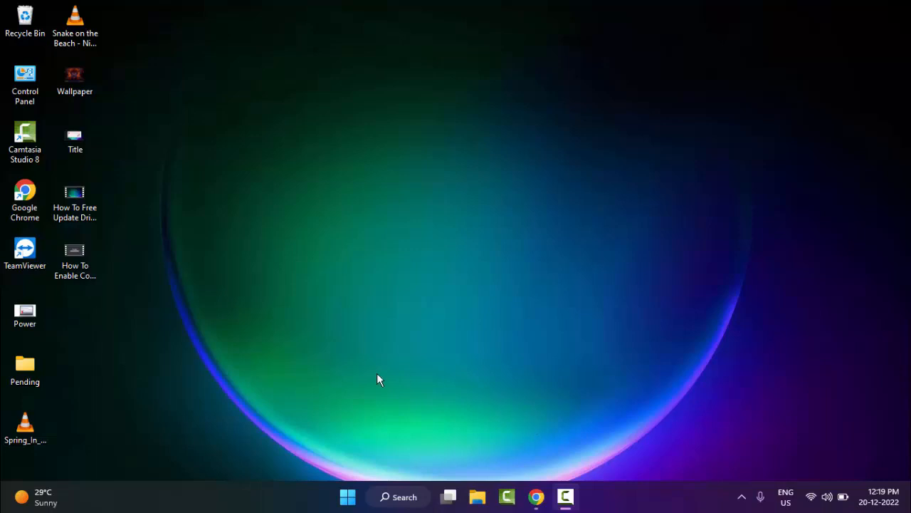
pyautogui.moveTo(368, 409)
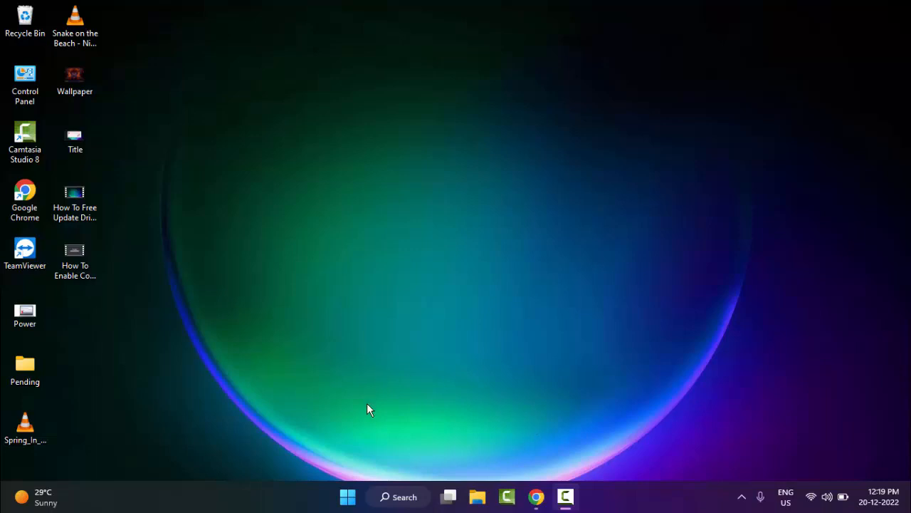
# Step: Launch Windows Settings from the Start menu and go to the Apps section
pyautogui.click(348, 496)
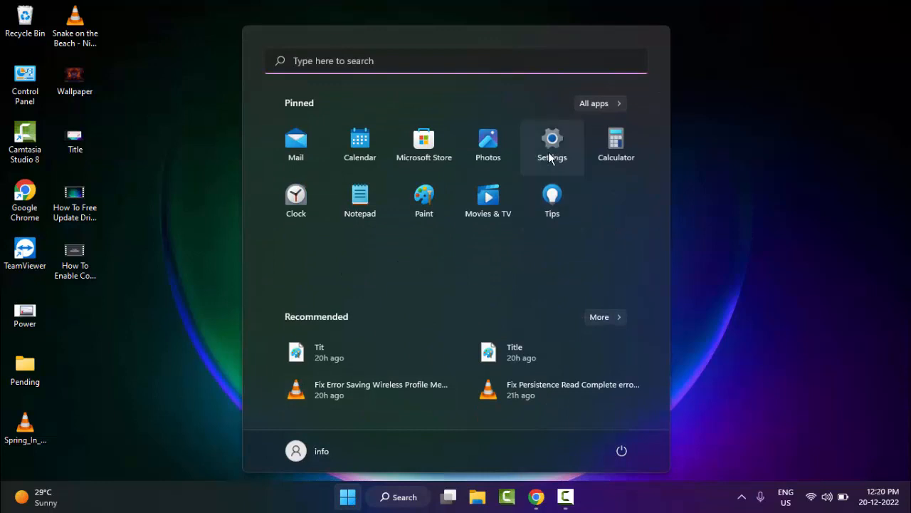
pyautogui.click(552, 142)
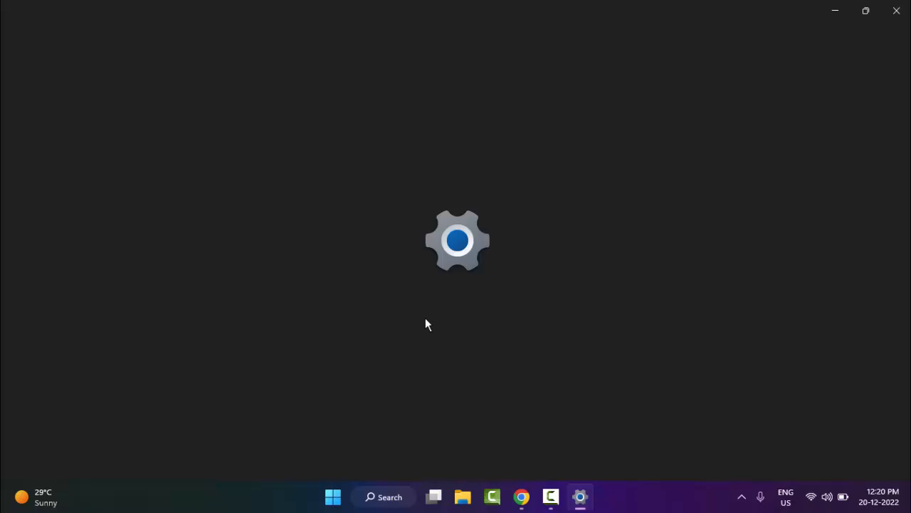
pyautogui.click(580, 497)
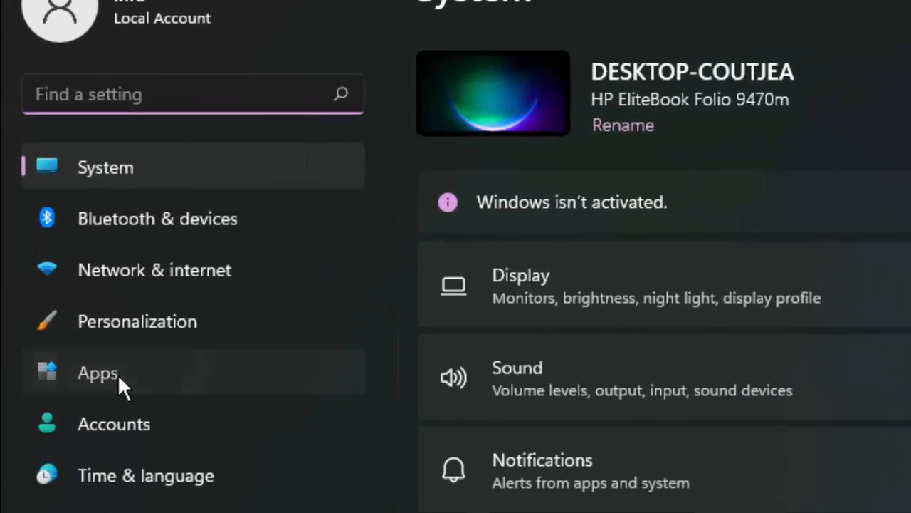
pyautogui.click(98, 372)
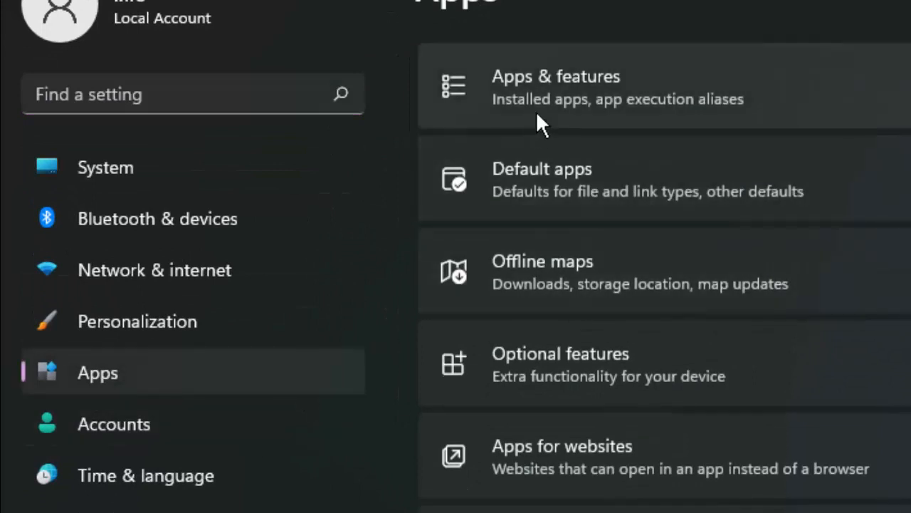
pyautogui.moveTo(588, 100)
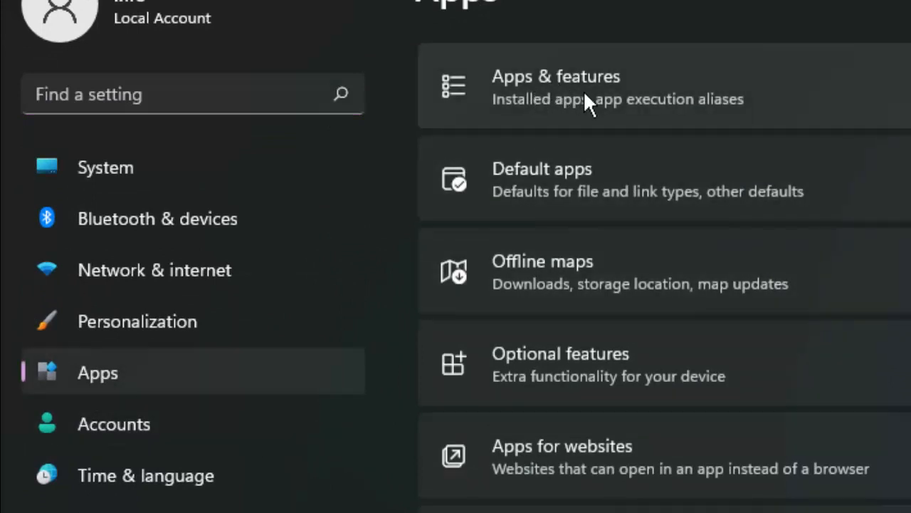
# Step: Search Apps & features for 'Microsoft photos' and bring up Microsoft Photos' options menu
pyautogui.click(556, 77)
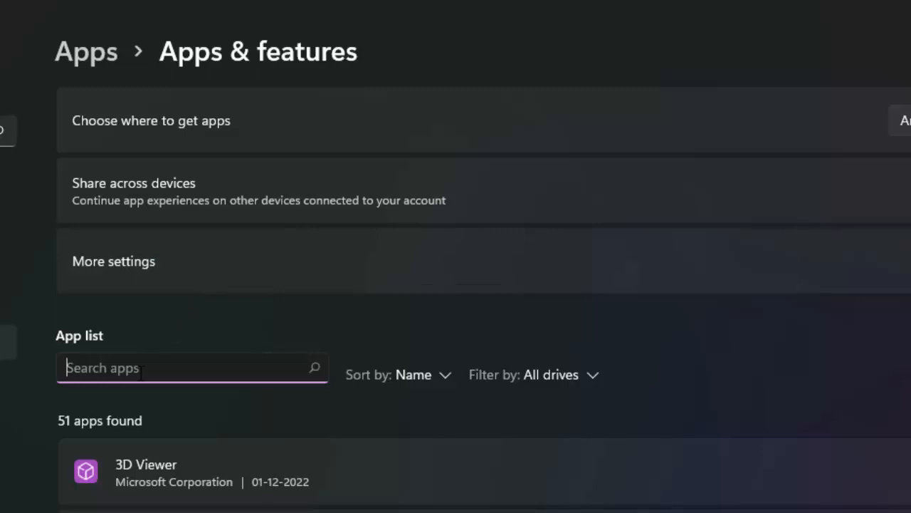
pyautogui.write('mi')
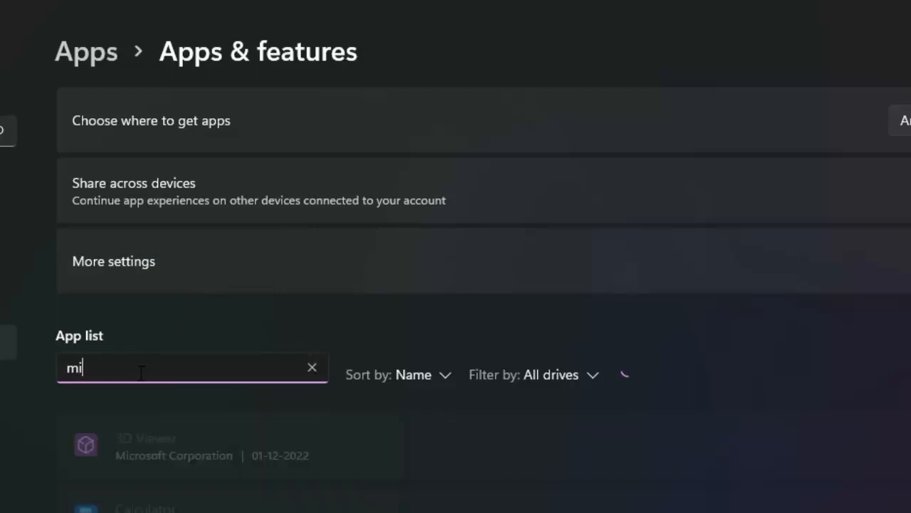
pyautogui.write('co')
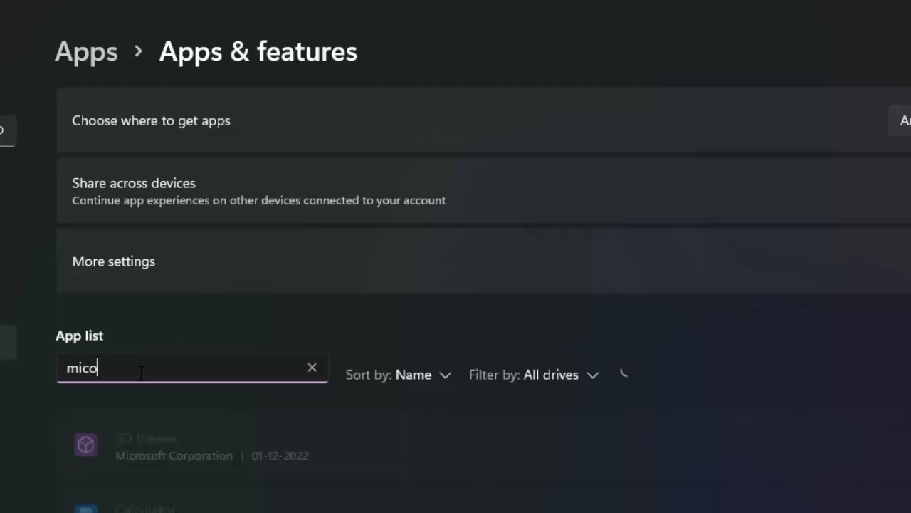
pyautogui.write('Microsoft p')
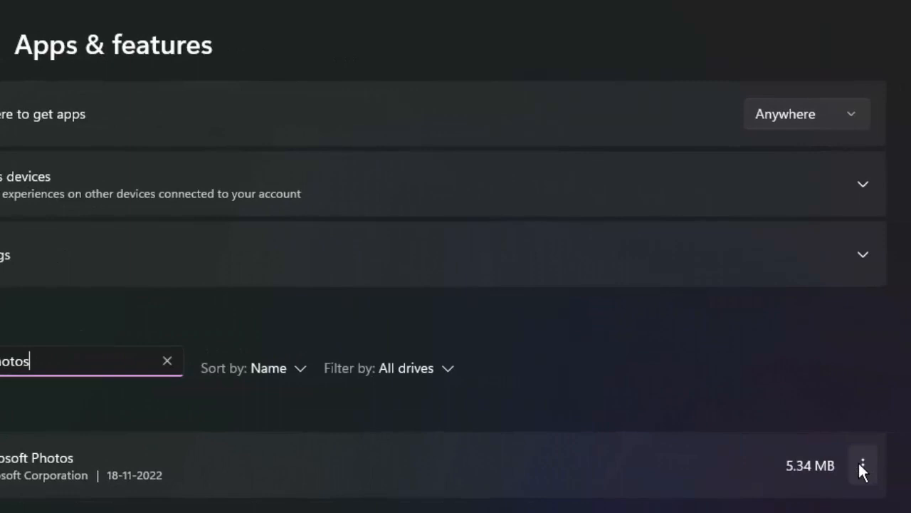
pyautogui.click(863, 465)
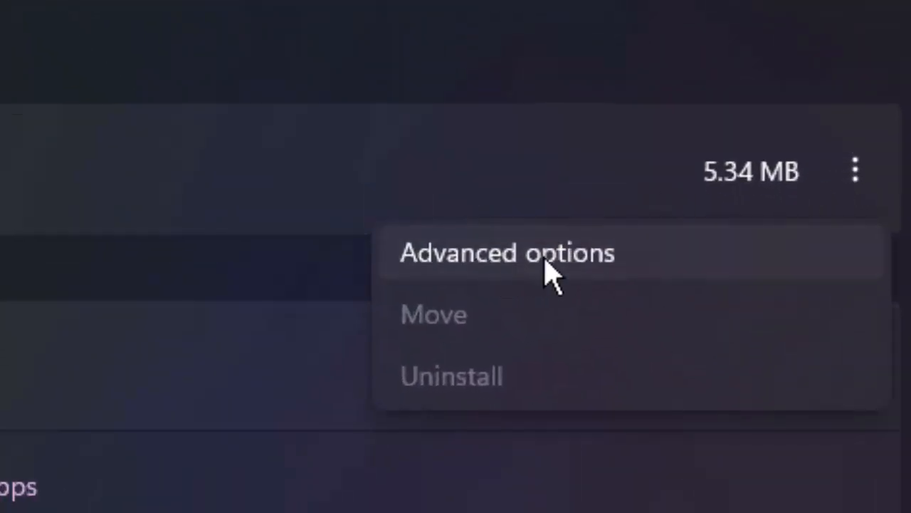
# Step: Choose Advanced options for Microsoft Photos to reach Terminate, Repair and Reset
pyautogui.click(507, 252)
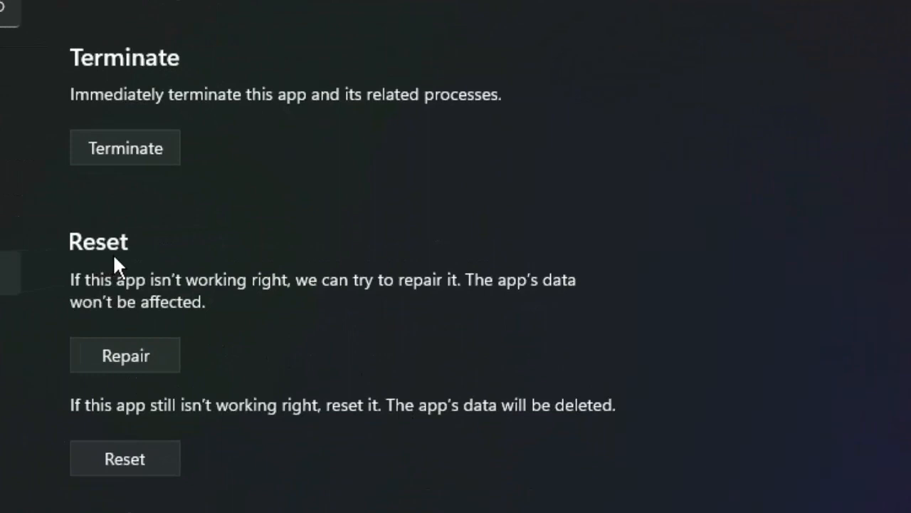
pyautogui.moveTo(125, 356)
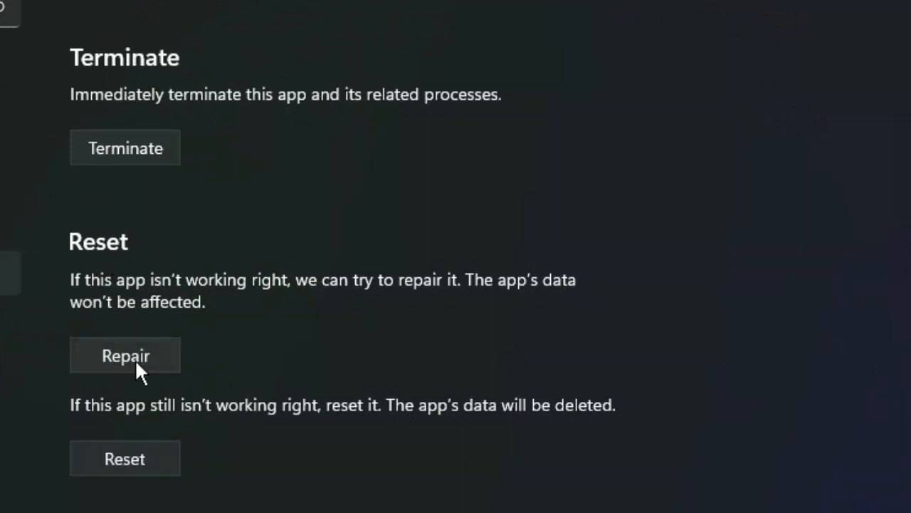
pyautogui.moveTo(124, 445)
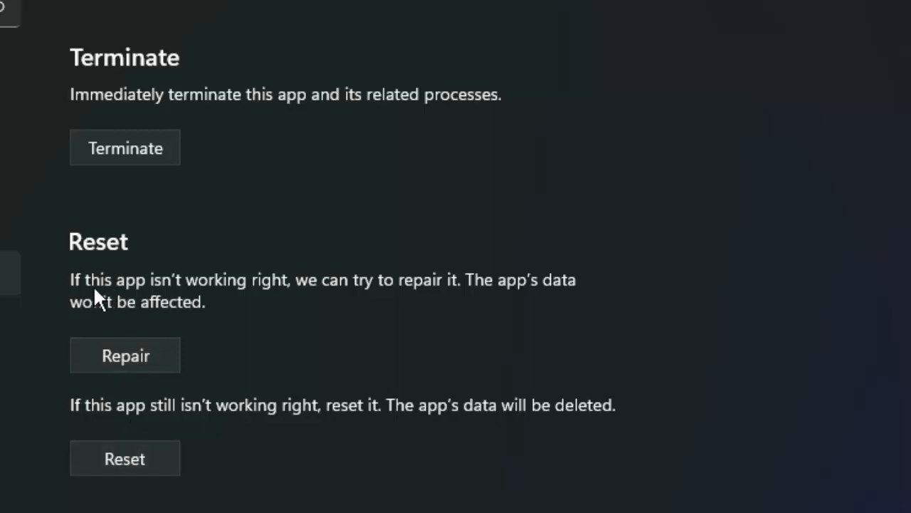
pyautogui.moveTo(347, 306)
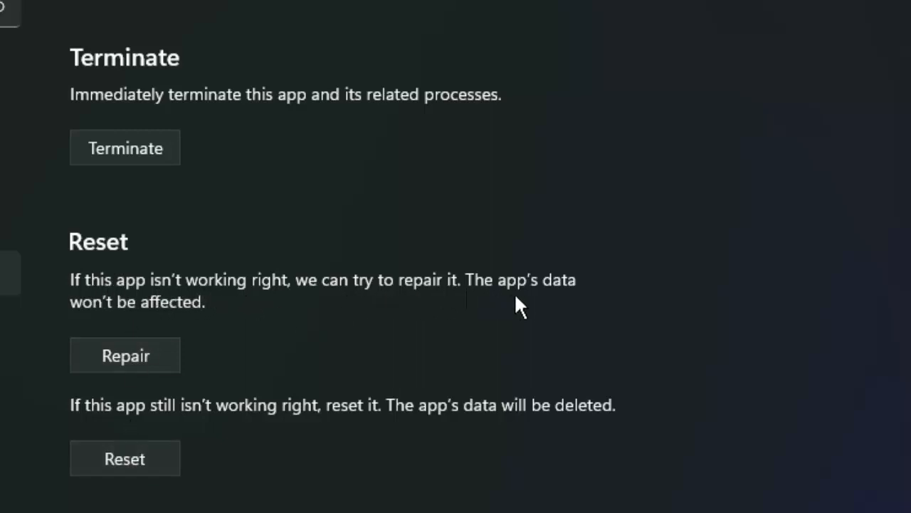
pyautogui.moveTo(137, 322)
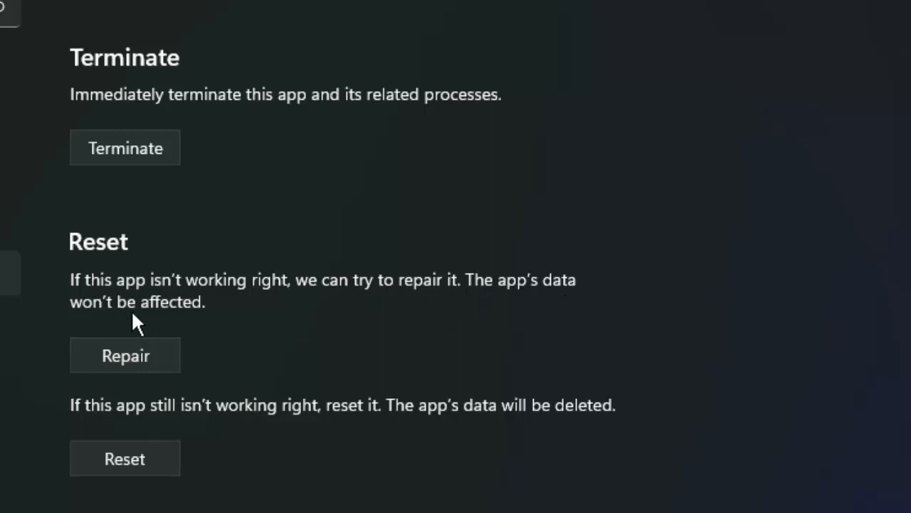
pyautogui.moveTo(156, 359)
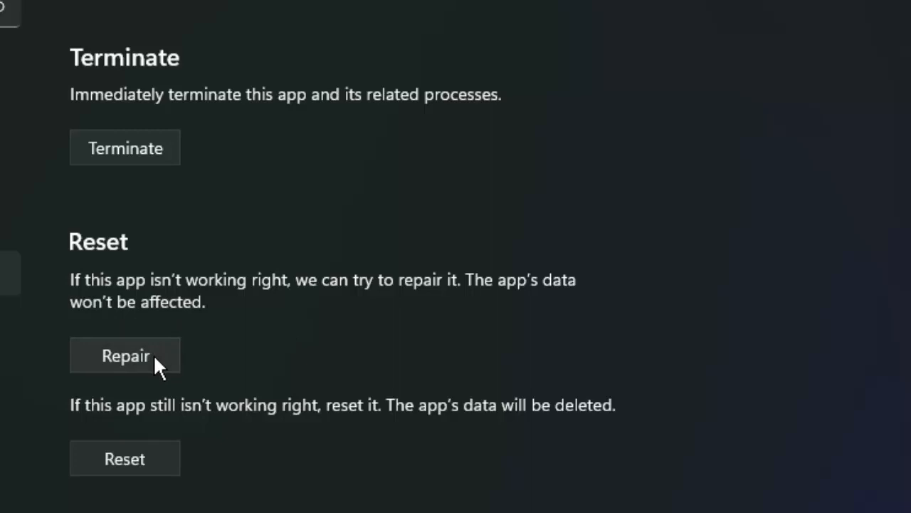
pyautogui.moveTo(161, 359)
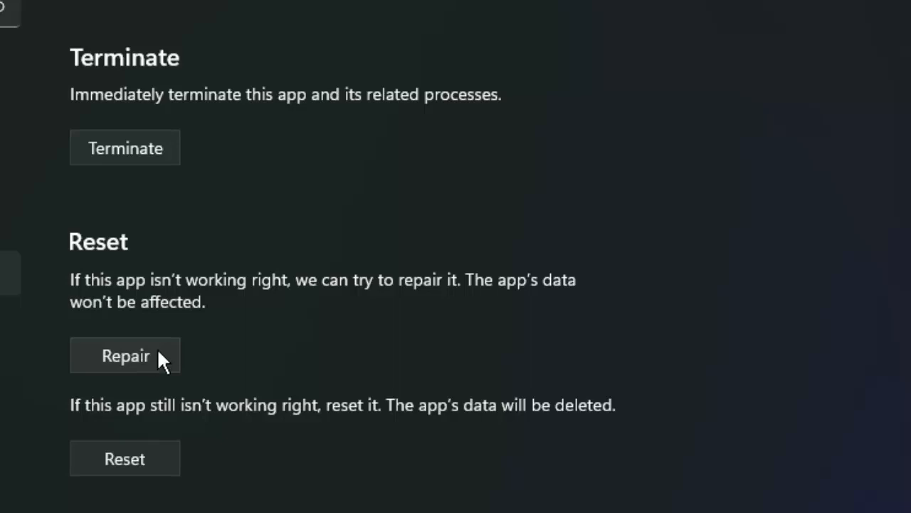
pyautogui.moveTo(159, 374)
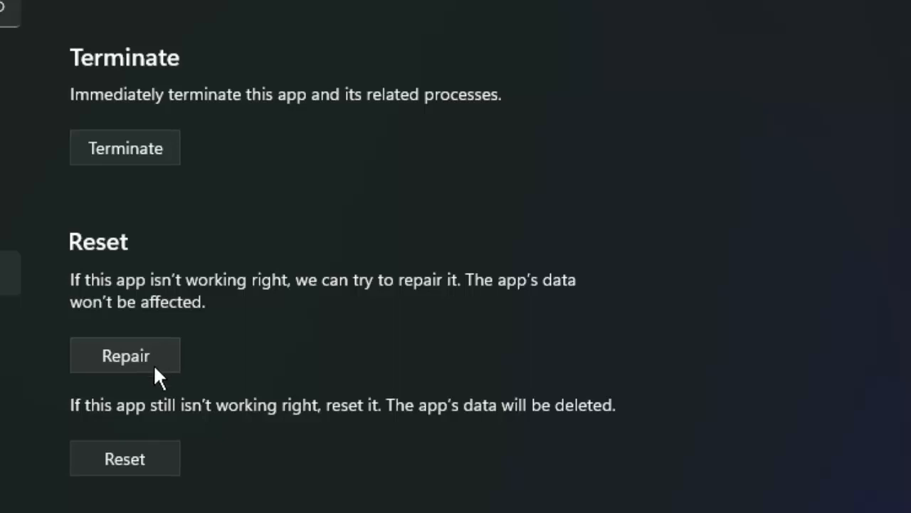
pyautogui.moveTo(175, 423)
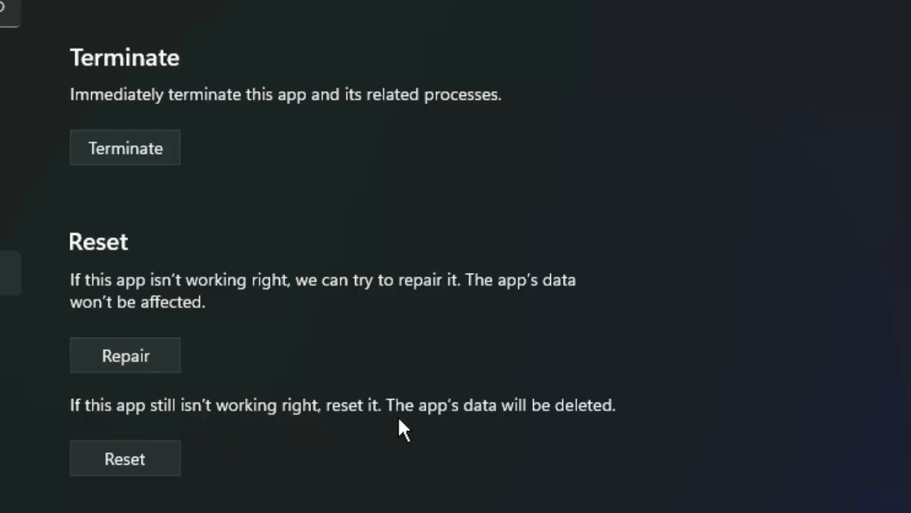
pyautogui.moveTo(528, 433)
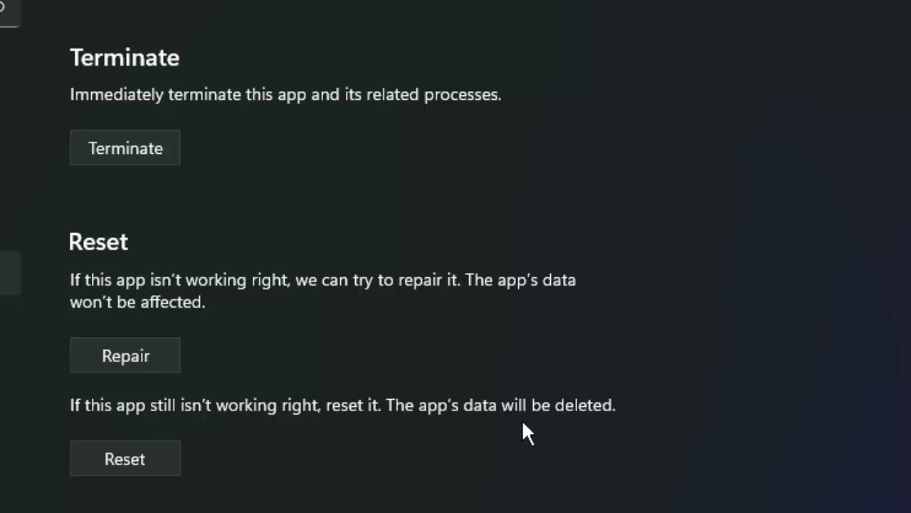